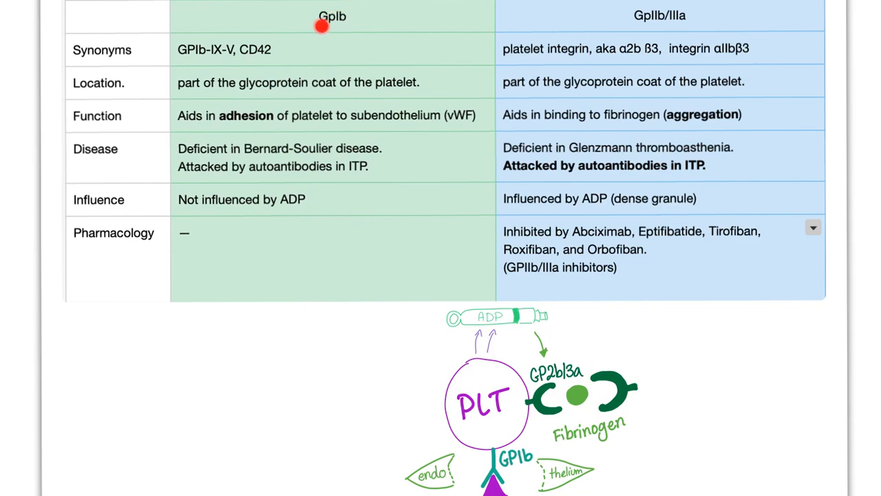
mouse_move(194, 60)
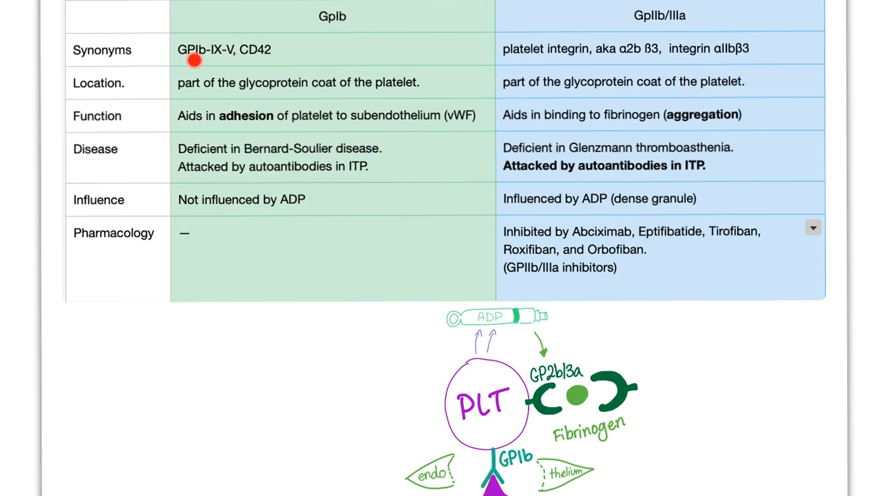
mouse_move(214, 60)
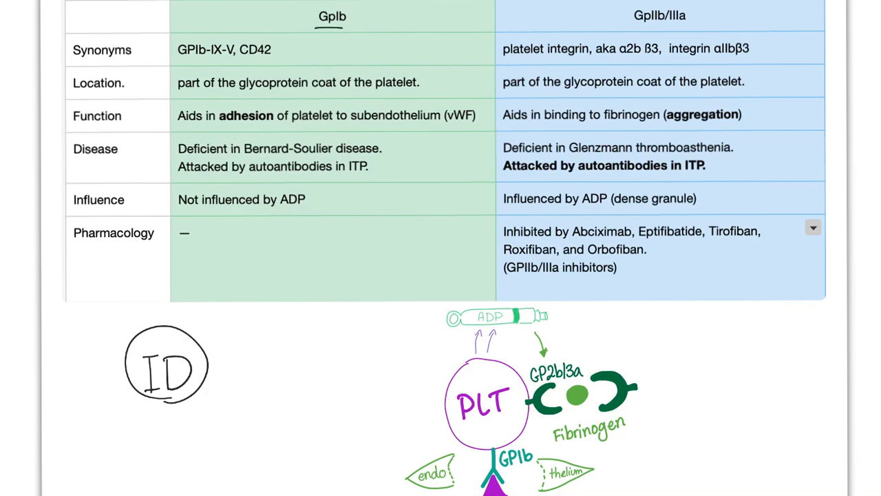
- Enter 'Cl' as the handwritten note beneath the GpIb column of the table
text(Cl)
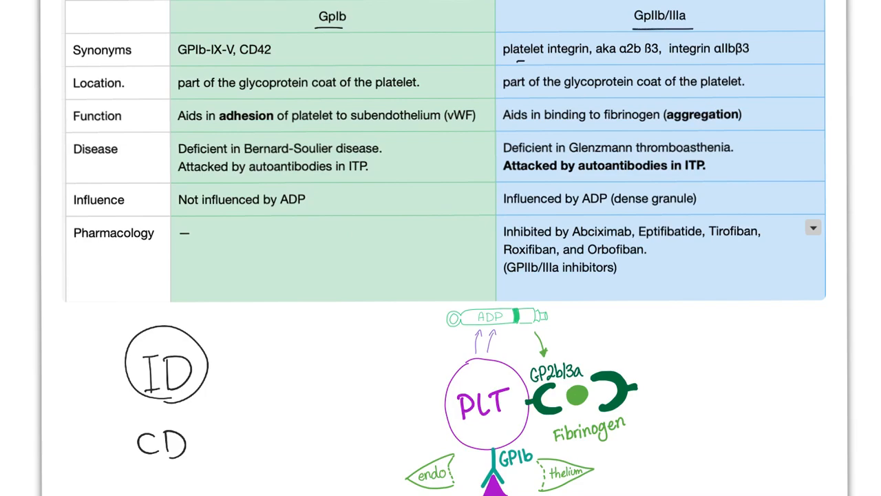
- Underline 'platelet integrin' and wavy-underline 'α2b β3' in the GpIIb/IIIa synonyms row
drag(509, 63, 578, 60)
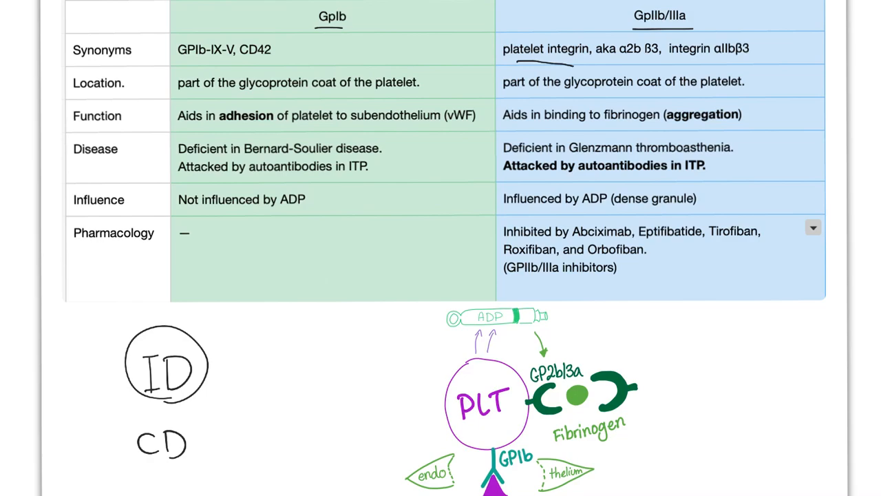
drag(606, 63, 654, 60)
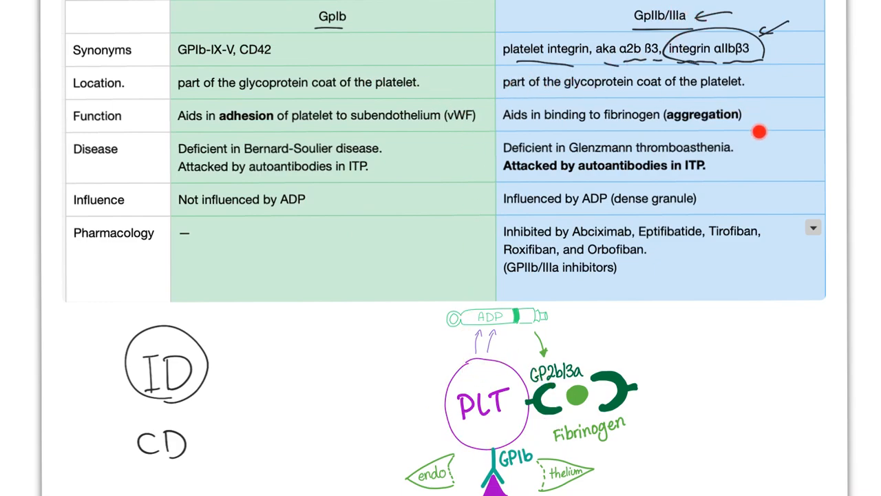
mouse_move(516, 358)
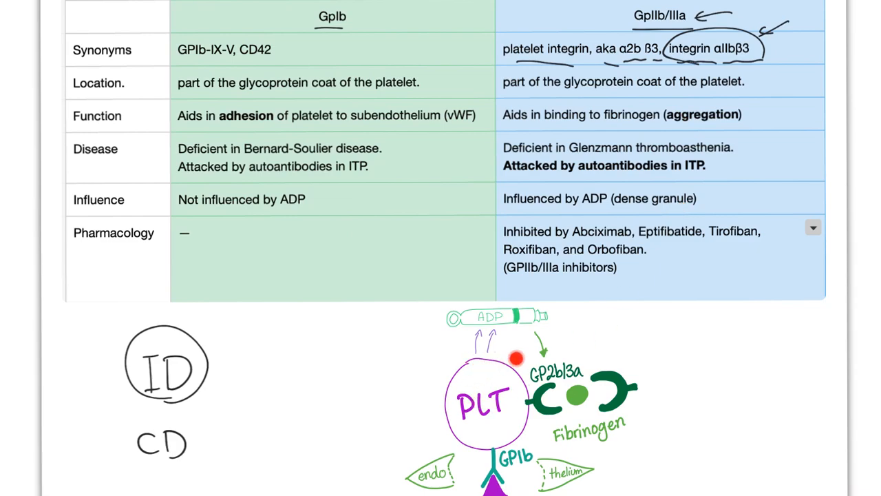
mouse_move(368, 174)
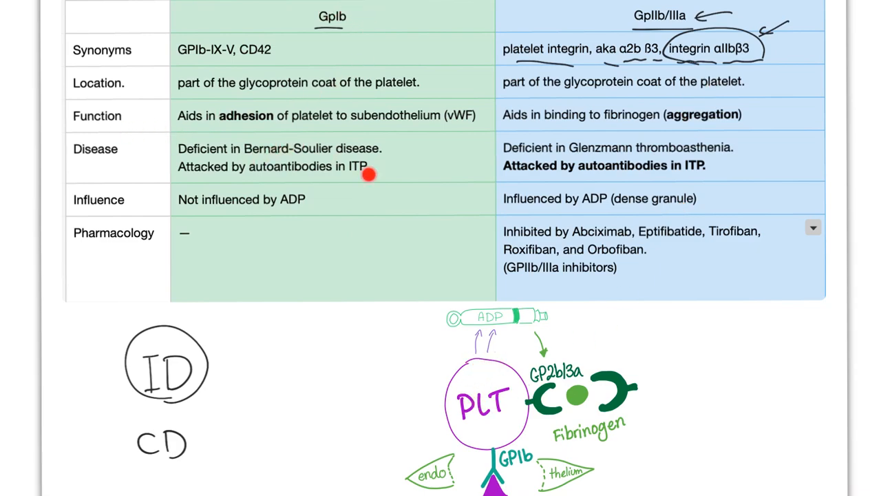
mouse_move(398, 130)
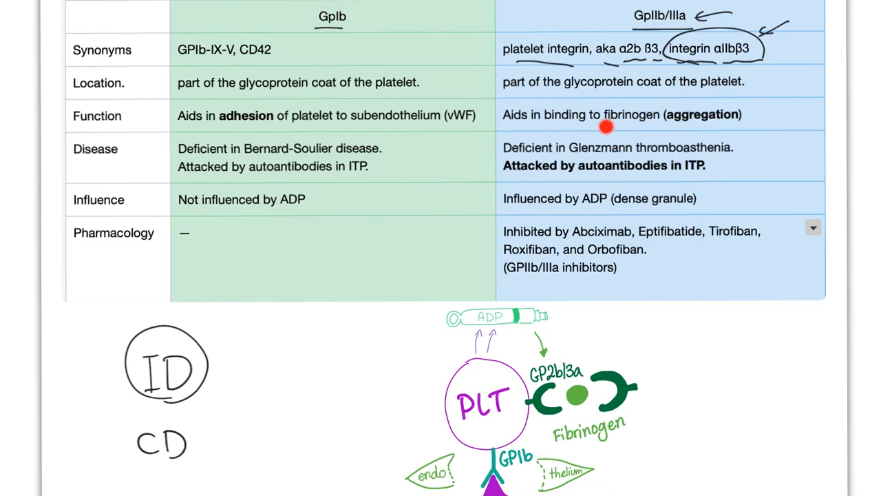
mouse_move(547, 385)
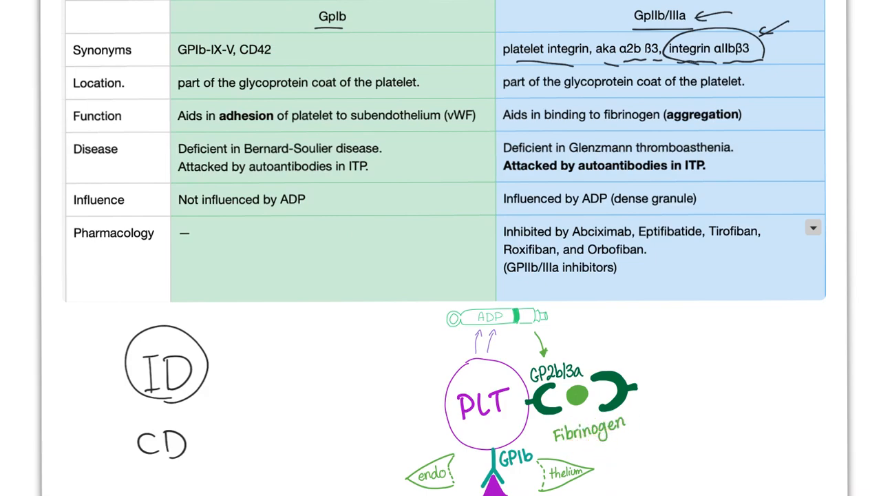
click(307, 26)
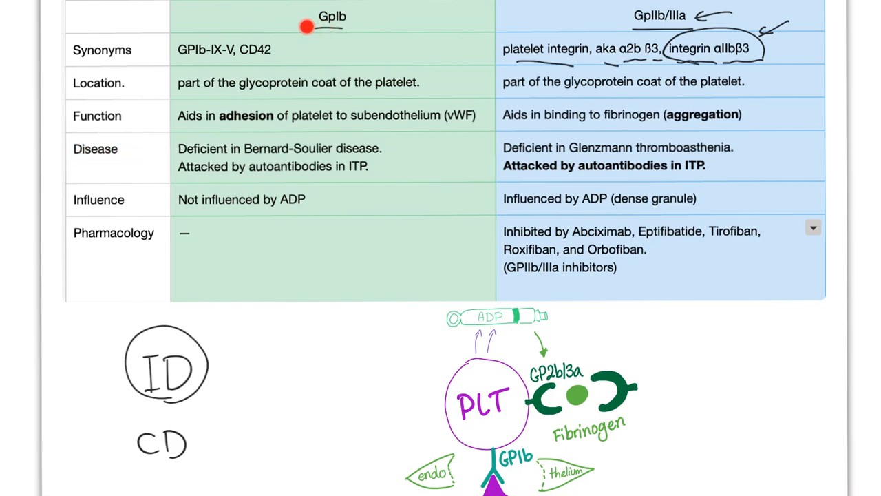
- Pick toolbar options and enter 'IT' for the ITP note beside the circled ID
click(307, 26)
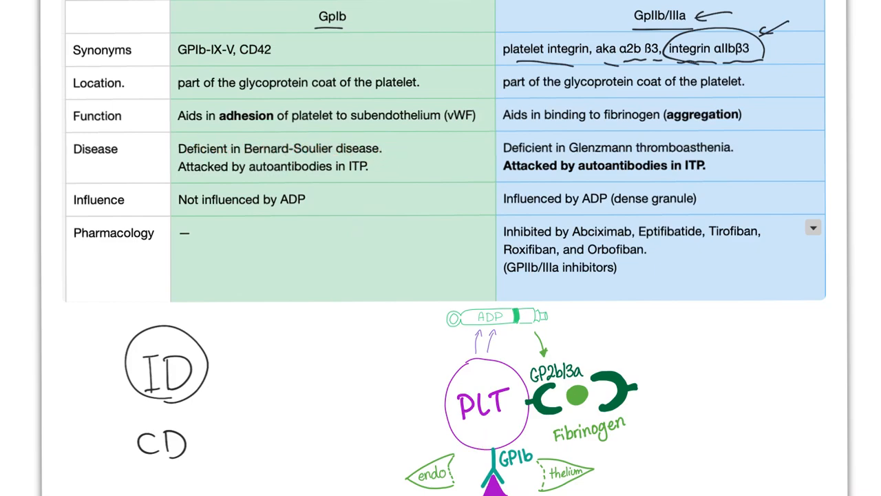
click(323, 21)
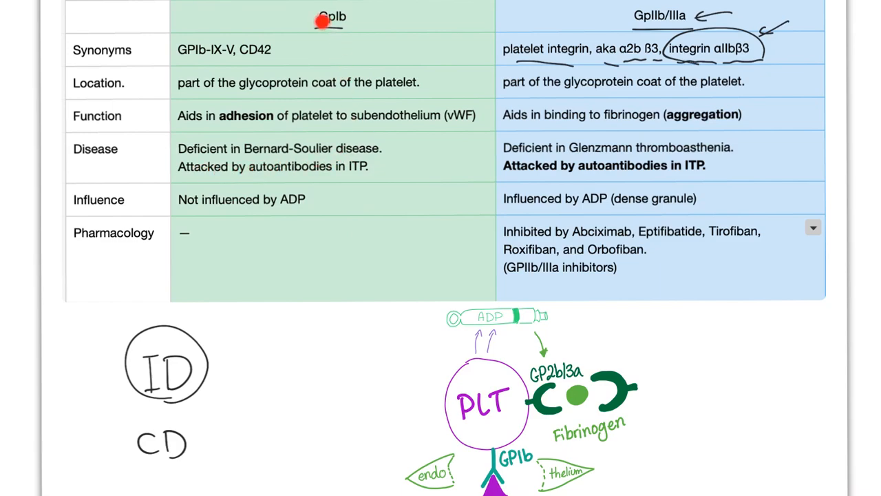
mouse_move(286, 171)
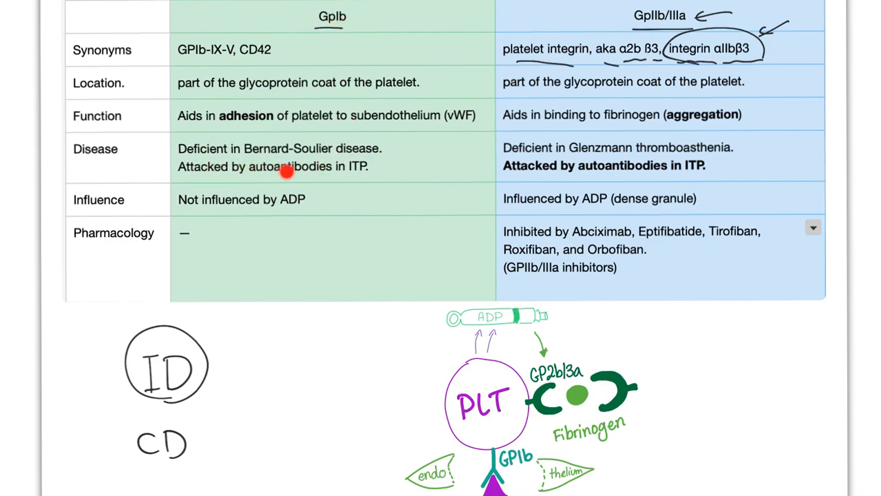
mouse_move(349, 176)
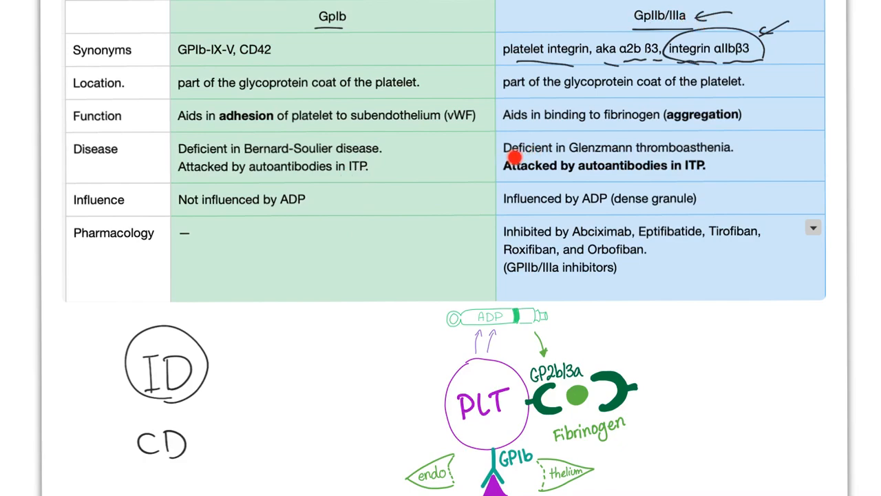
mouse_move(586, 165)
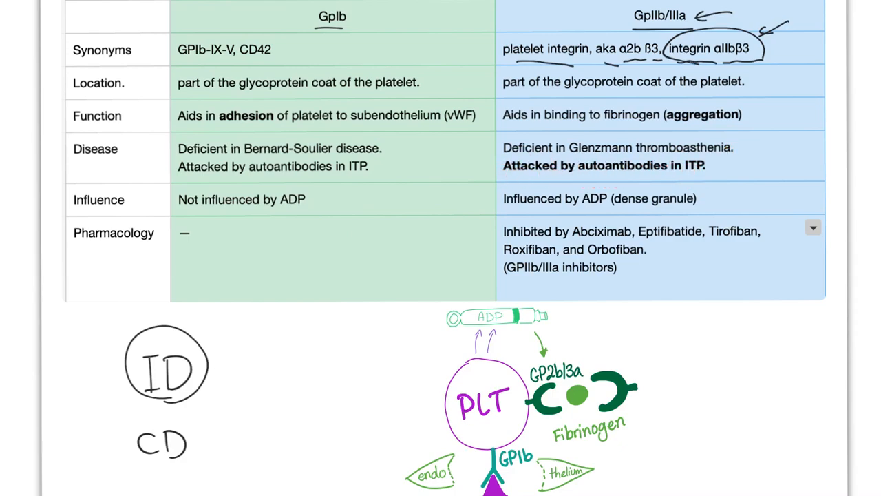
text(IT)
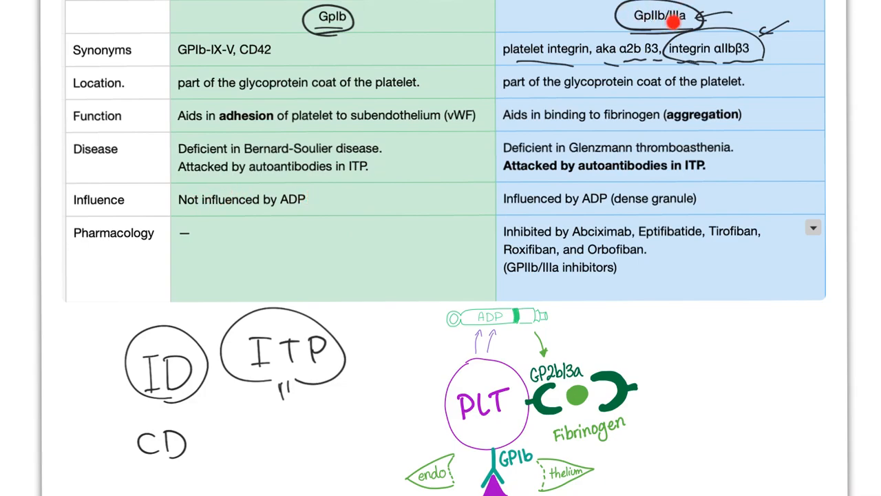
mouse_move(496, 305)
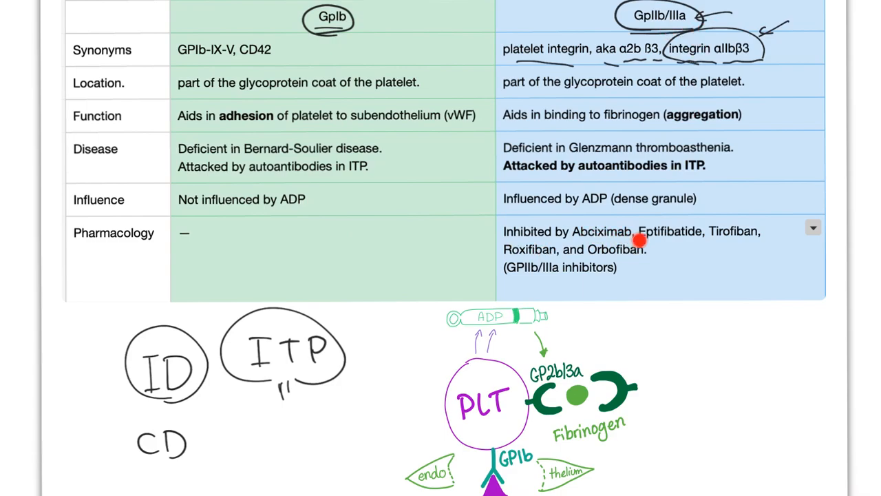
mouse_move(714, 240)
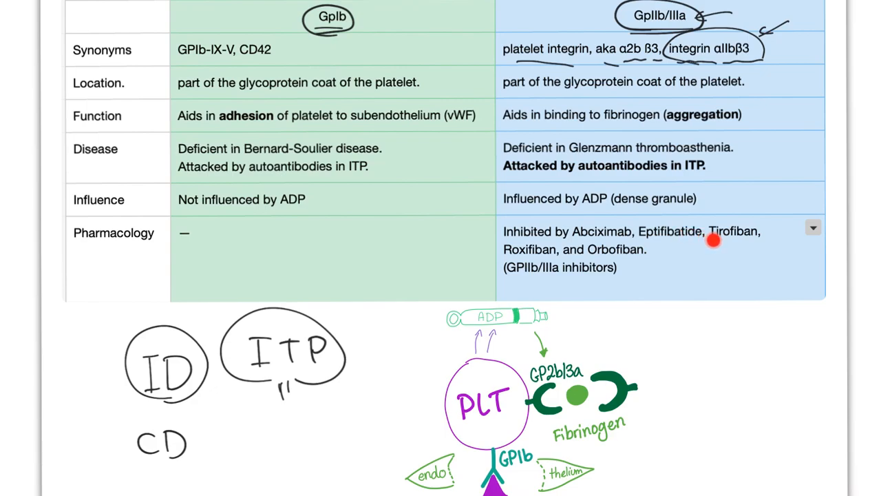
mouse_move(543, 261)
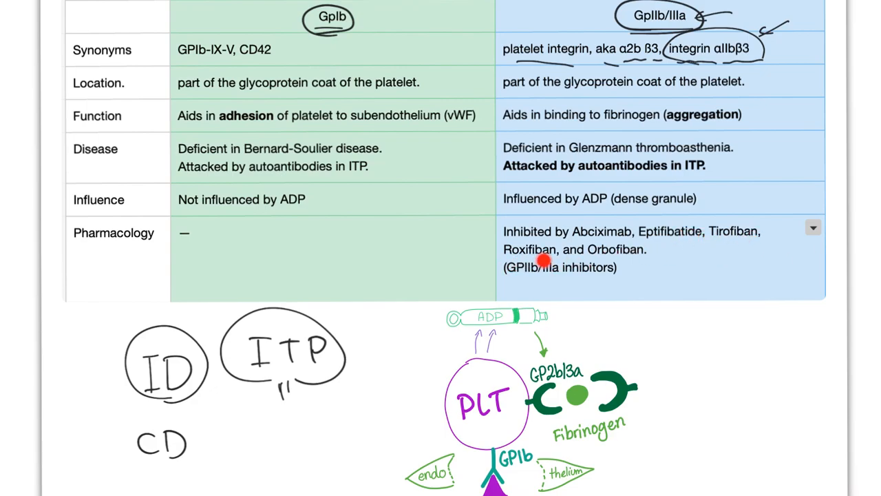
mouse_move(630, 257)
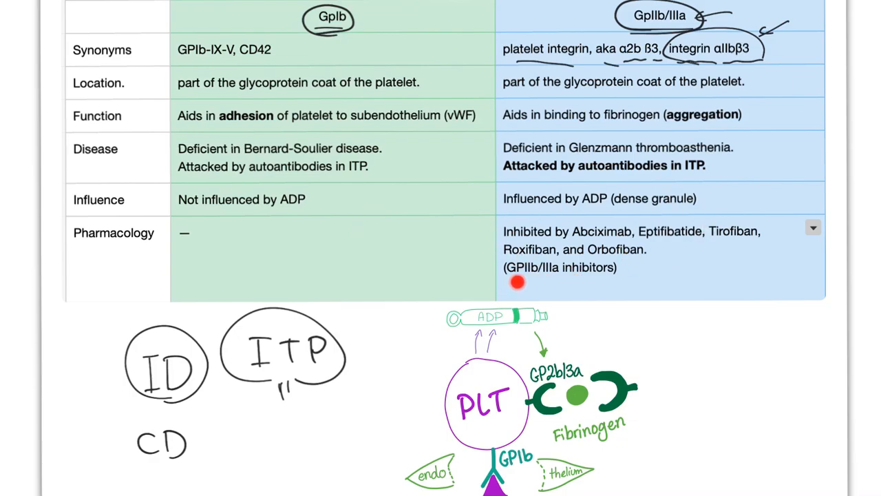
mouse_move(572, 288)
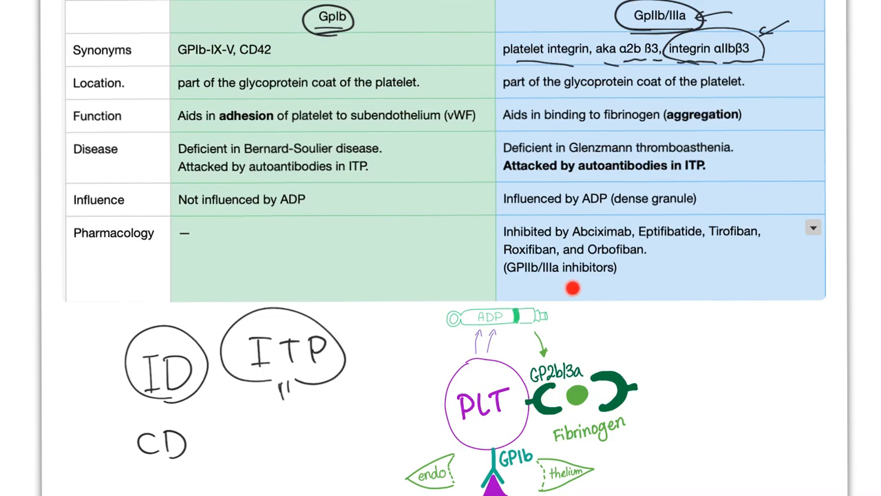
click(573, 288)
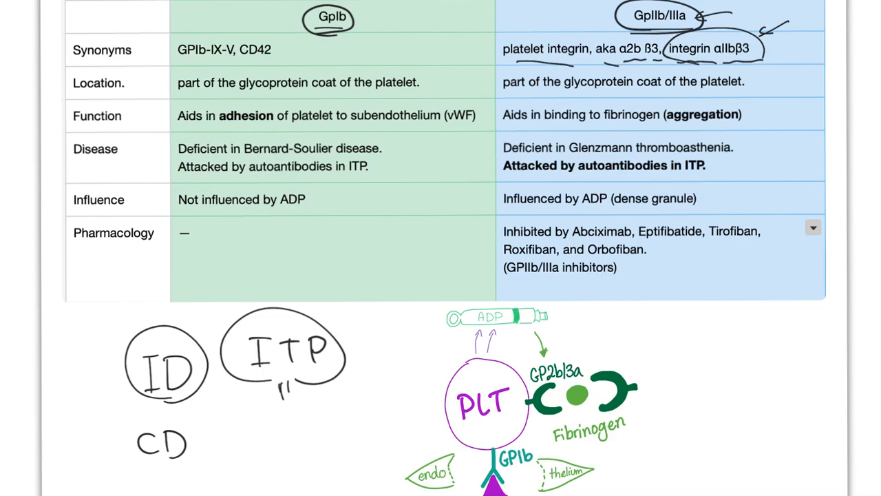